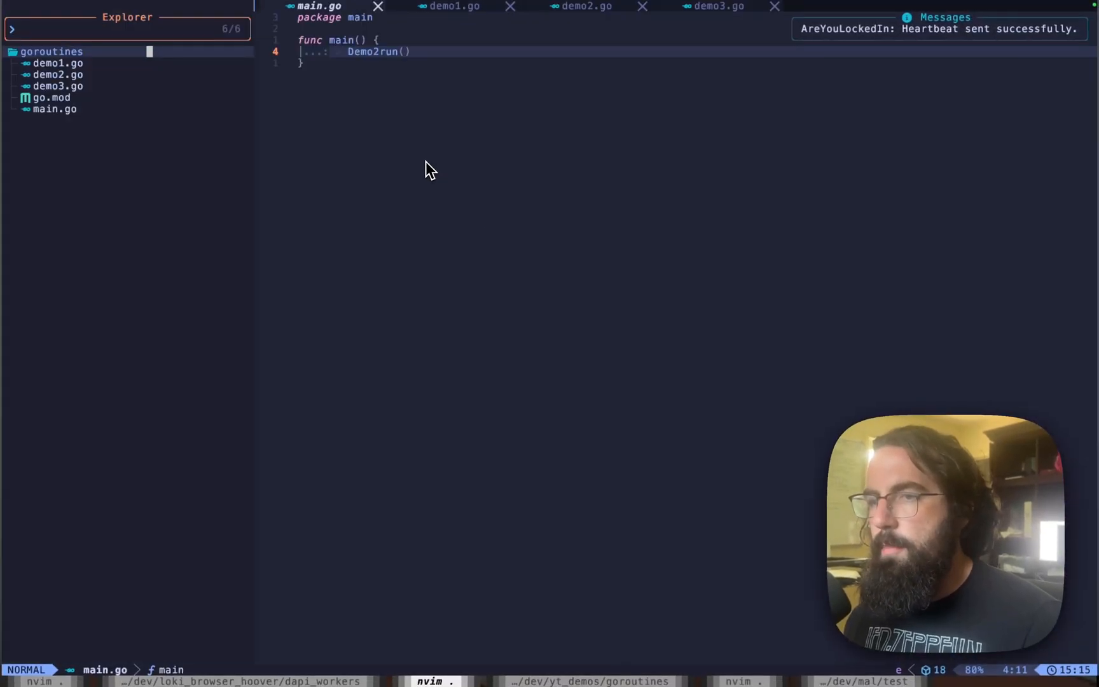
Switch to the demo2.go buffer to annotate producer and consumer
click(583, 8)
text(//)
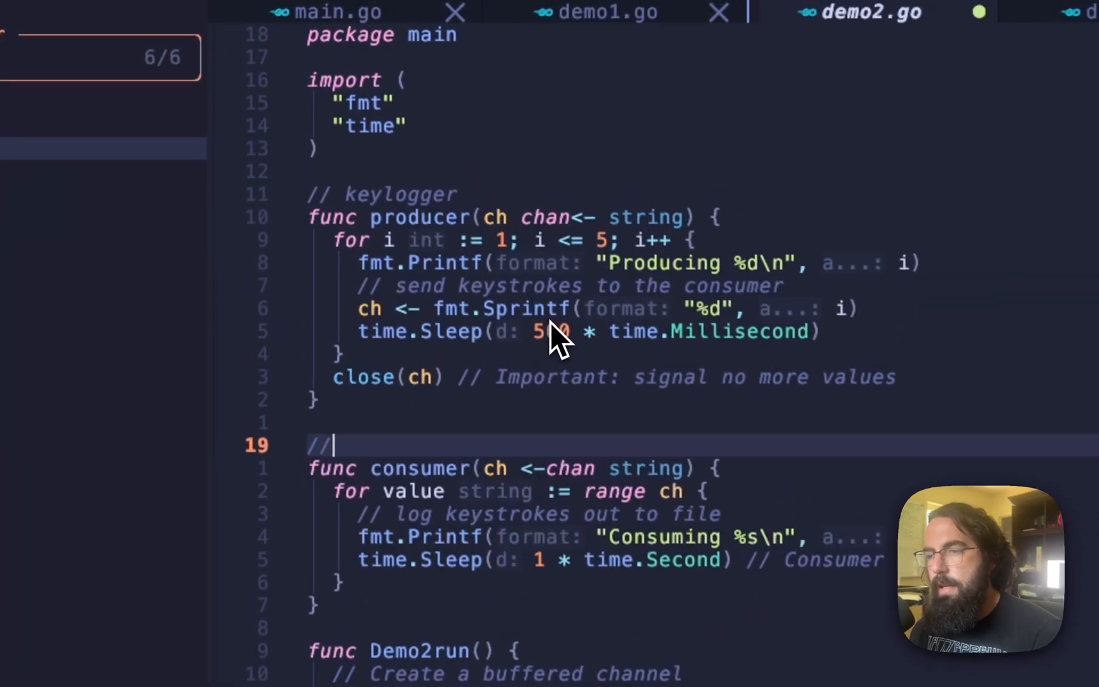
Label producer as keysniffer and consumer as keylogger, then add a blank line after make(chan)
text(logger)
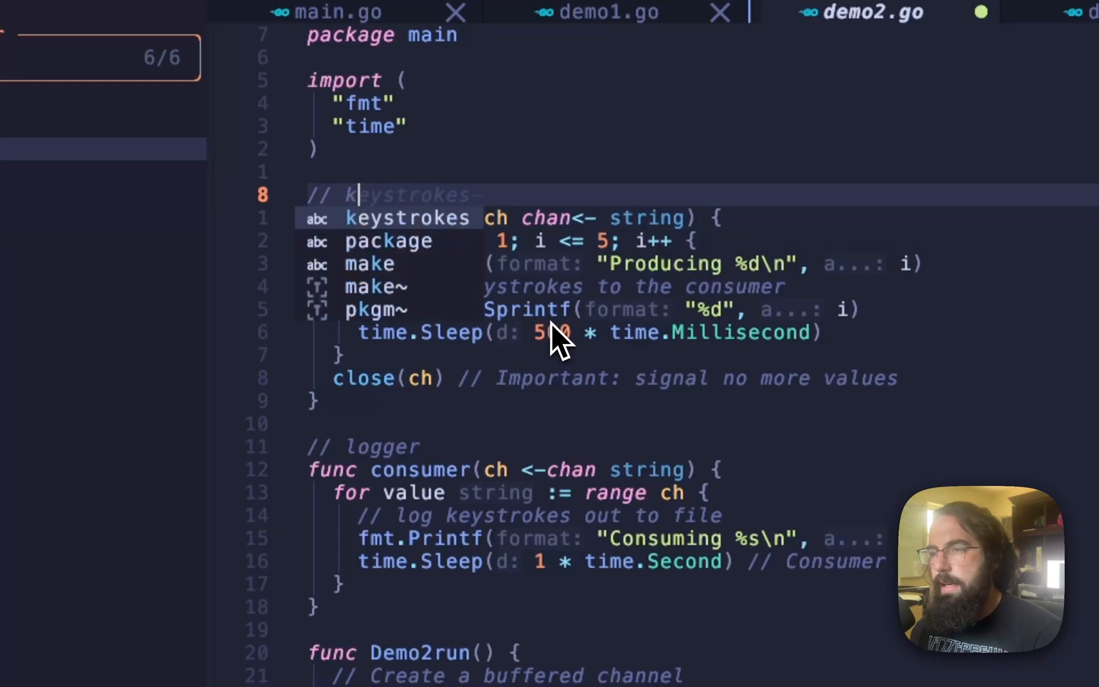
text(eysniffer)
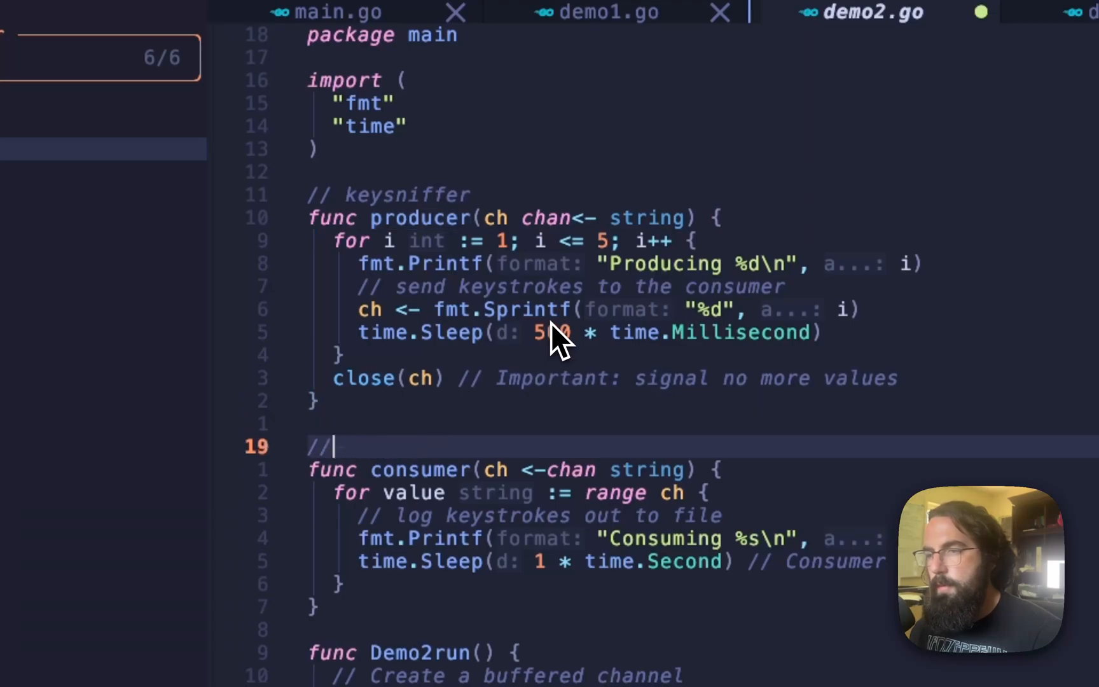
text(keylogger)
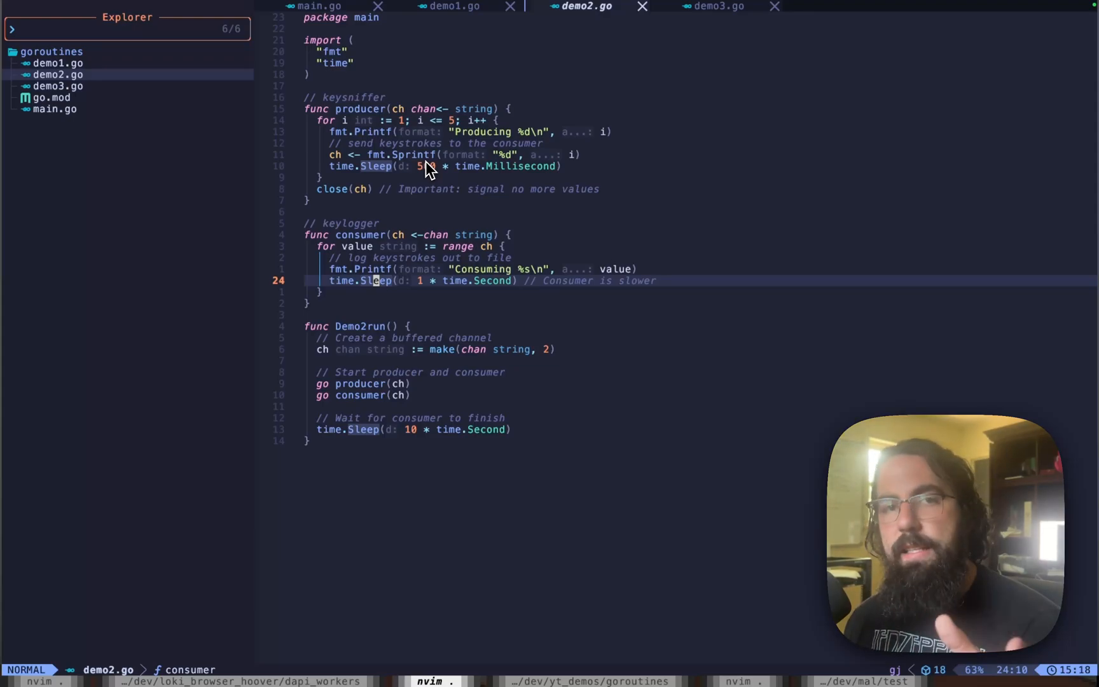
key(gg)
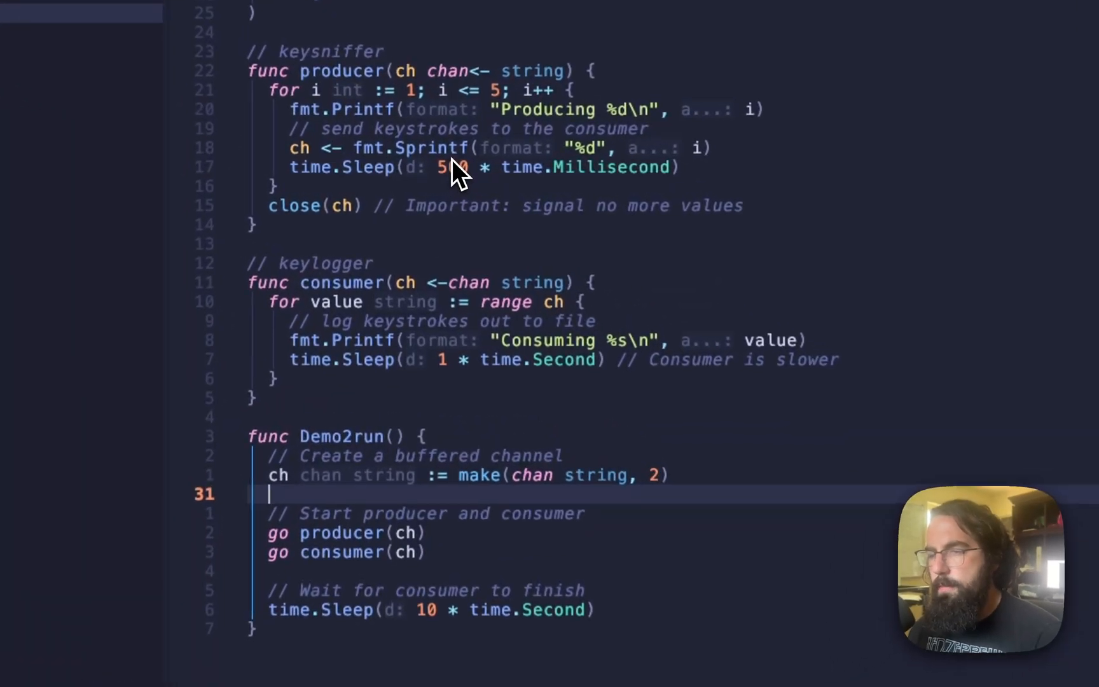
Declare wg := sync.WaitGroup{} in Demo2run
text(wg :=)
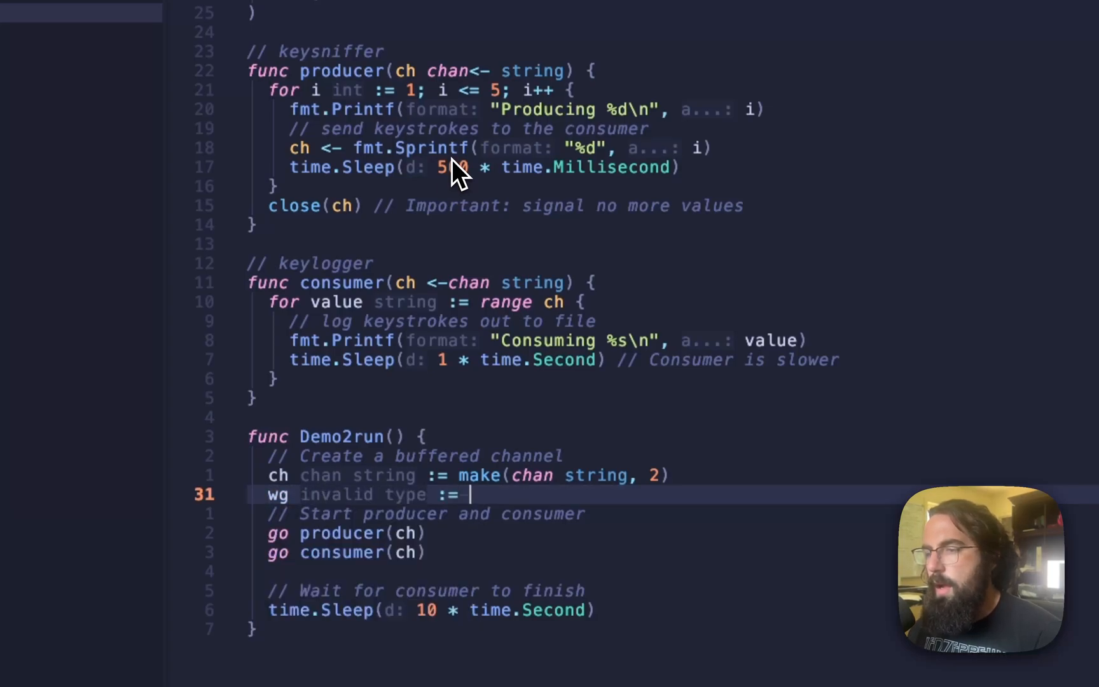
text(sync)
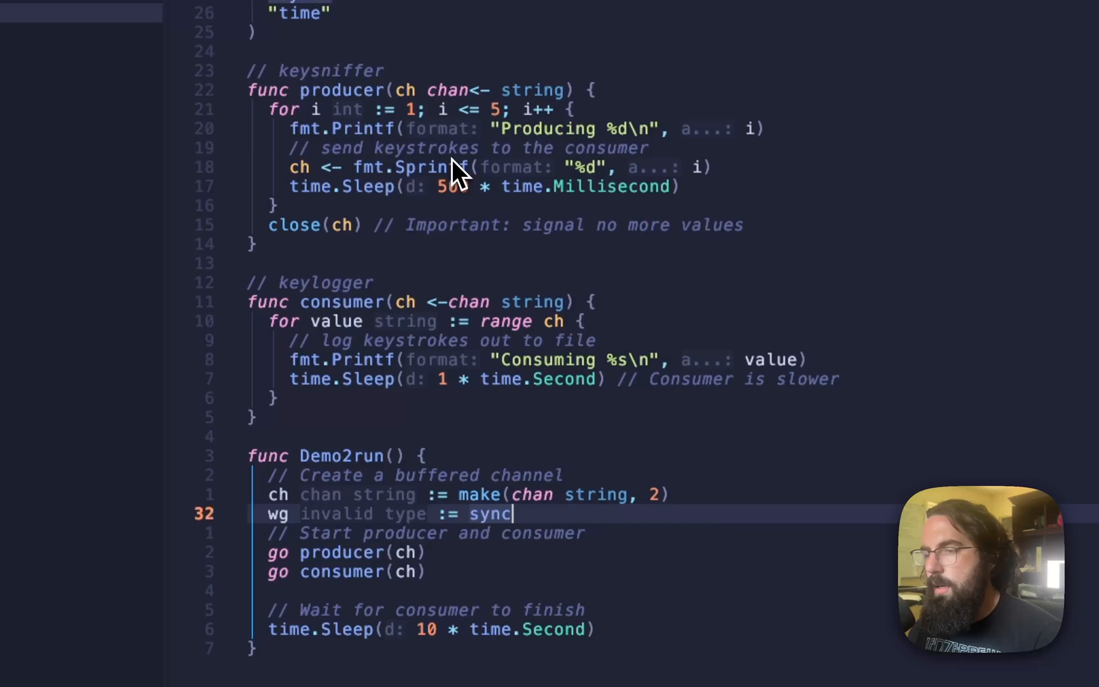
text(.WaitGroup{}?)
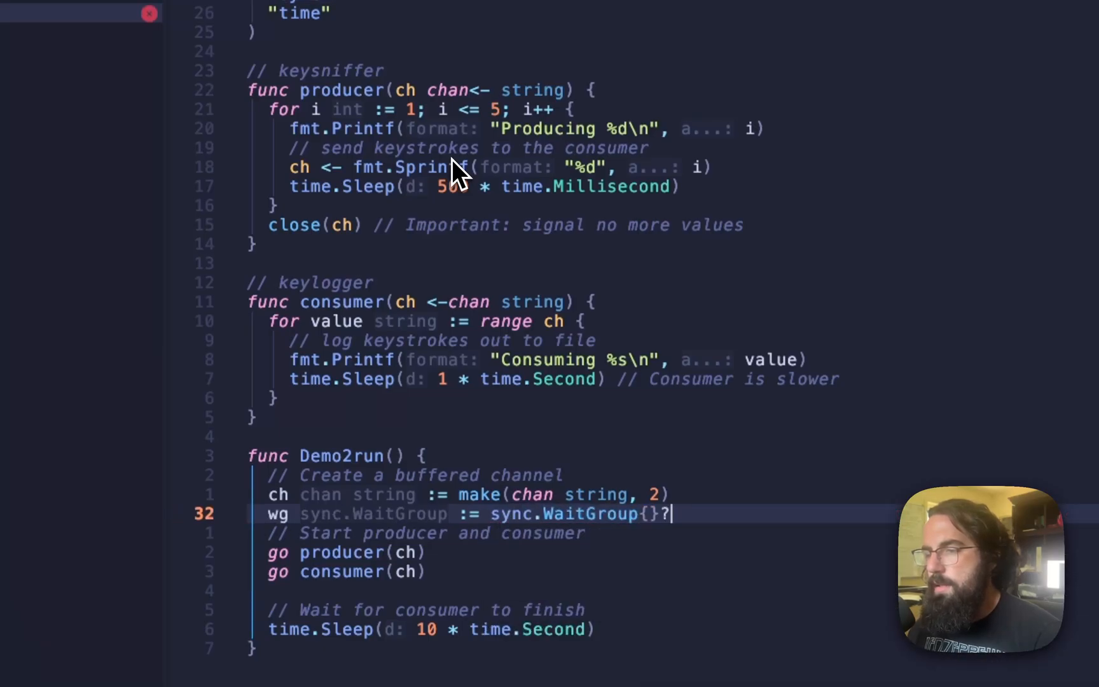
key(Backspace)
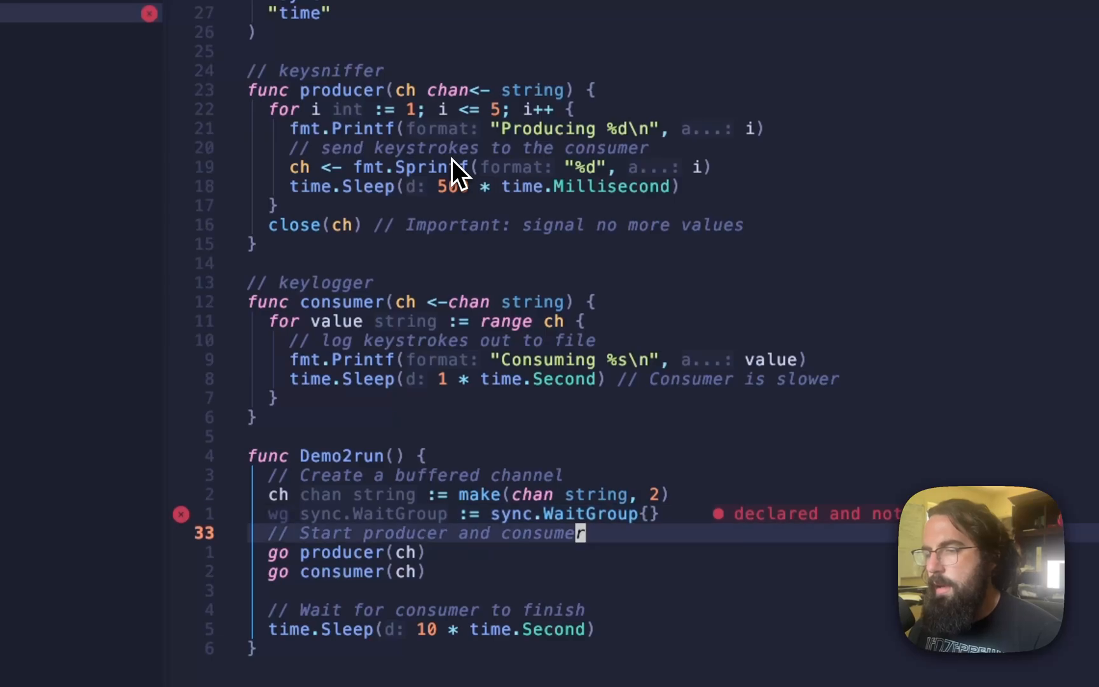
Add wg.Add(1) after each goroutine launch and start the wg * parameter on producer
text(wg)
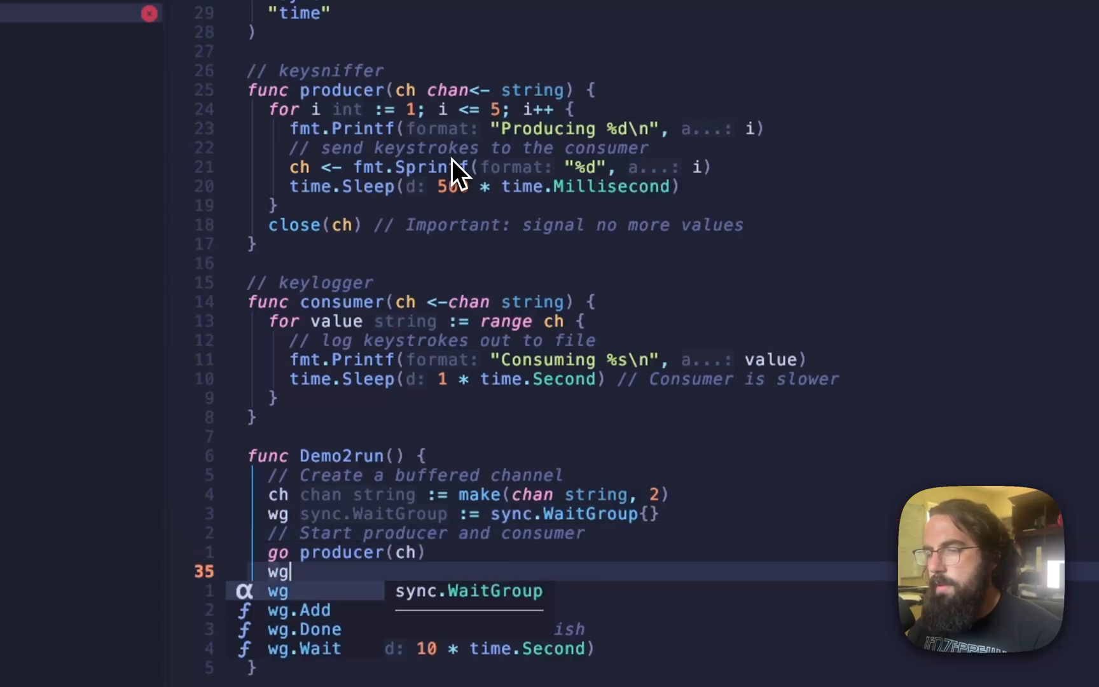
click(301, 610)
text(go consumer(ch)
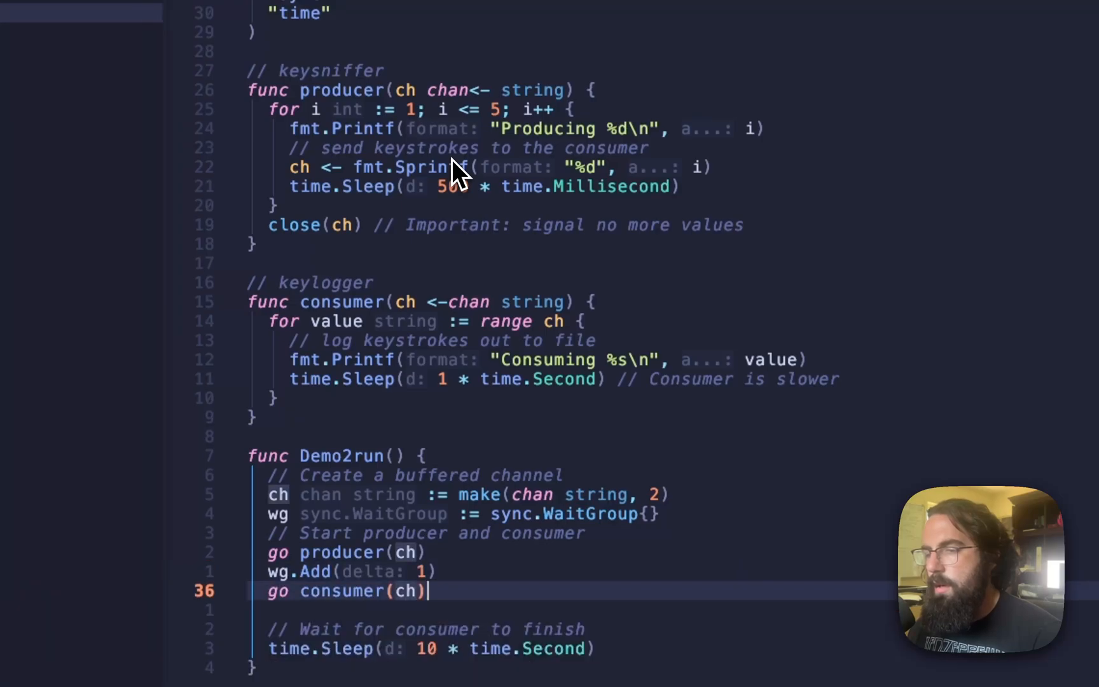
text(wg.Add)
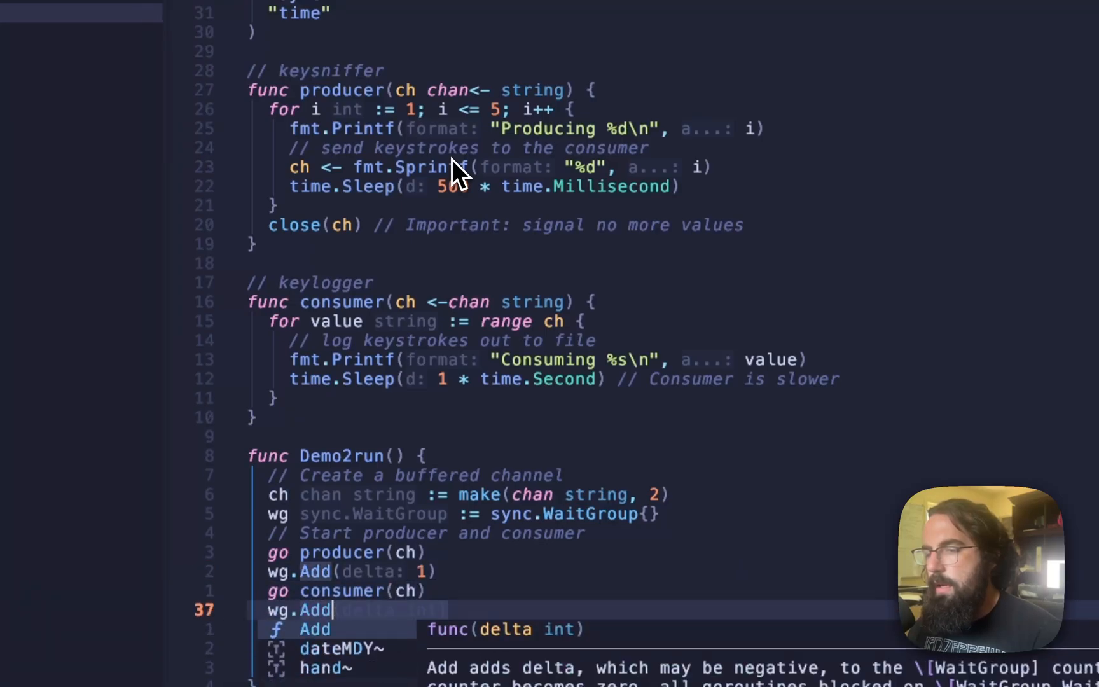
key(Tab)
text(, )
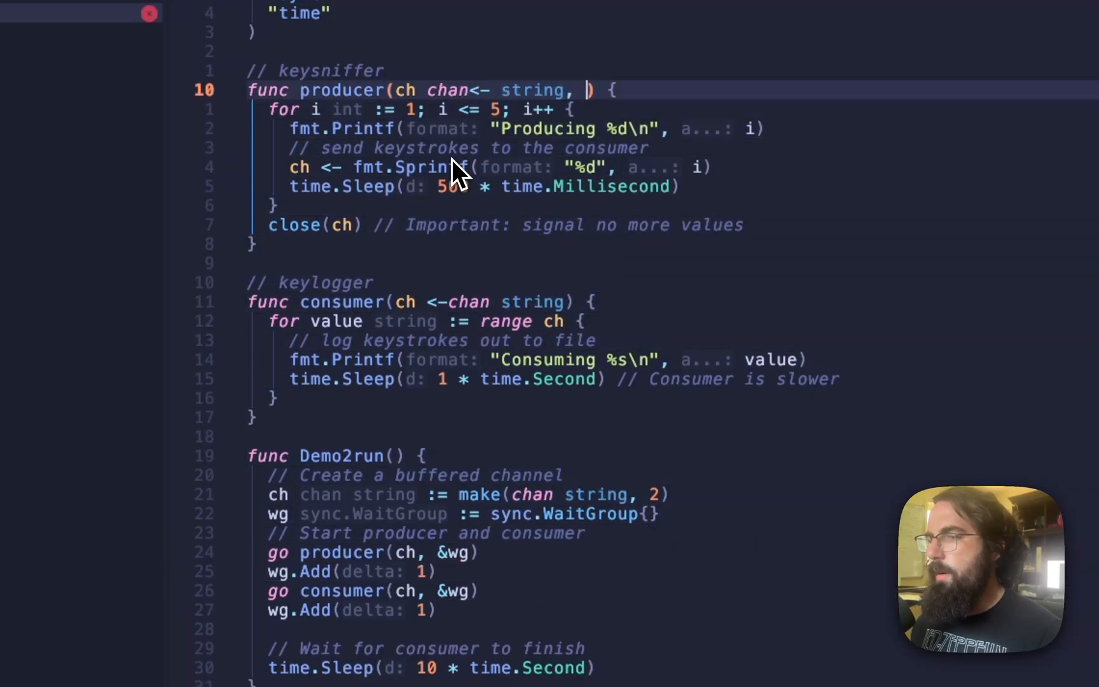
text(wg *)
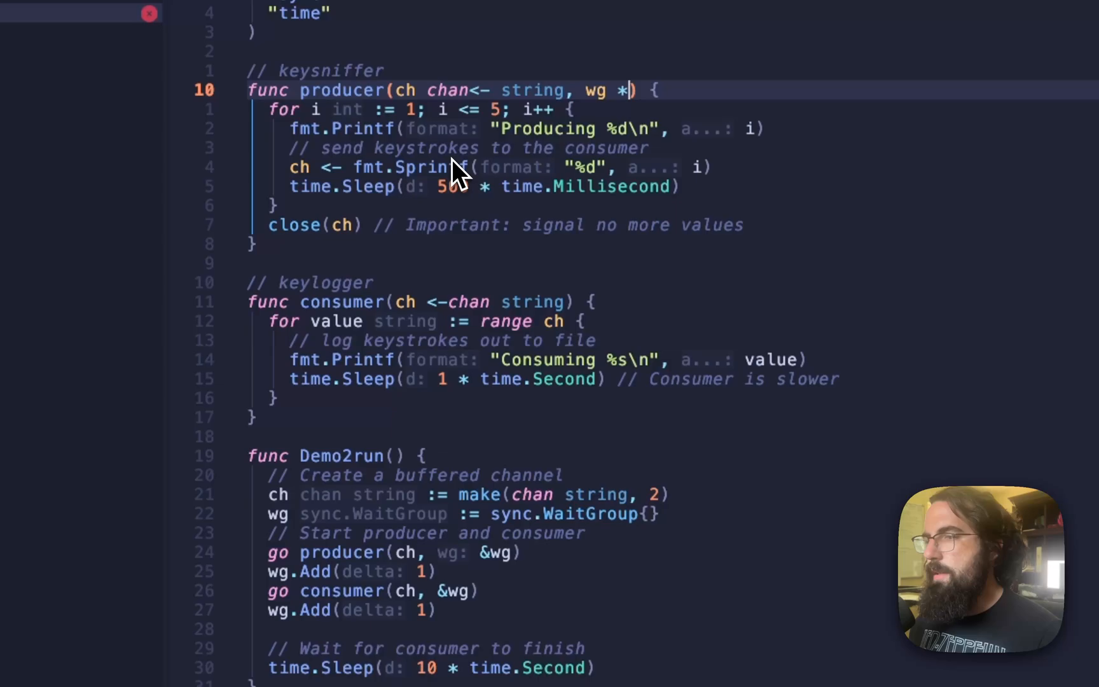
Give producer and consumer a wg *sync.WaitGroup parameter
text(sync.WaitGroup)
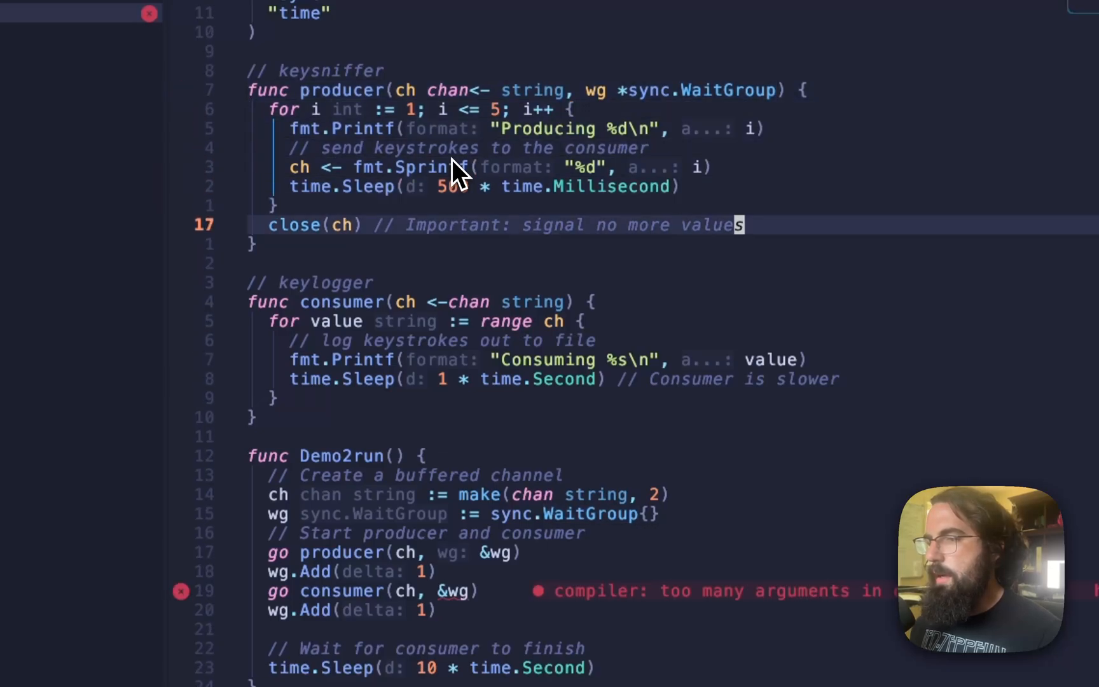
text(,)
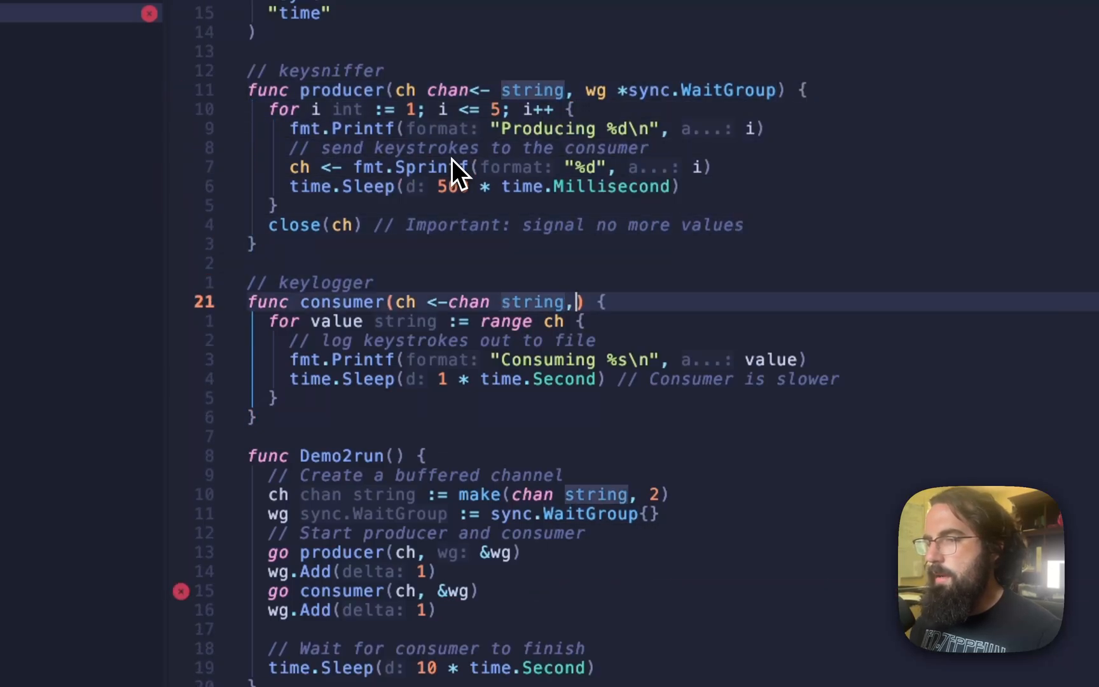
text(wg)
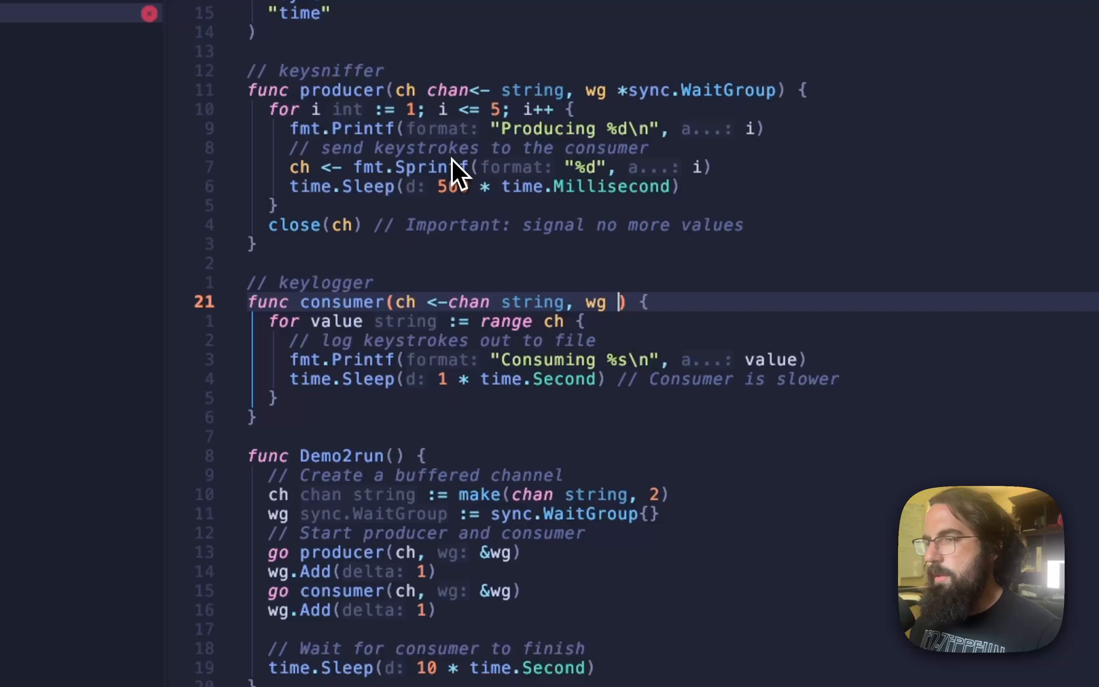
text(*sync.WaitGroup)
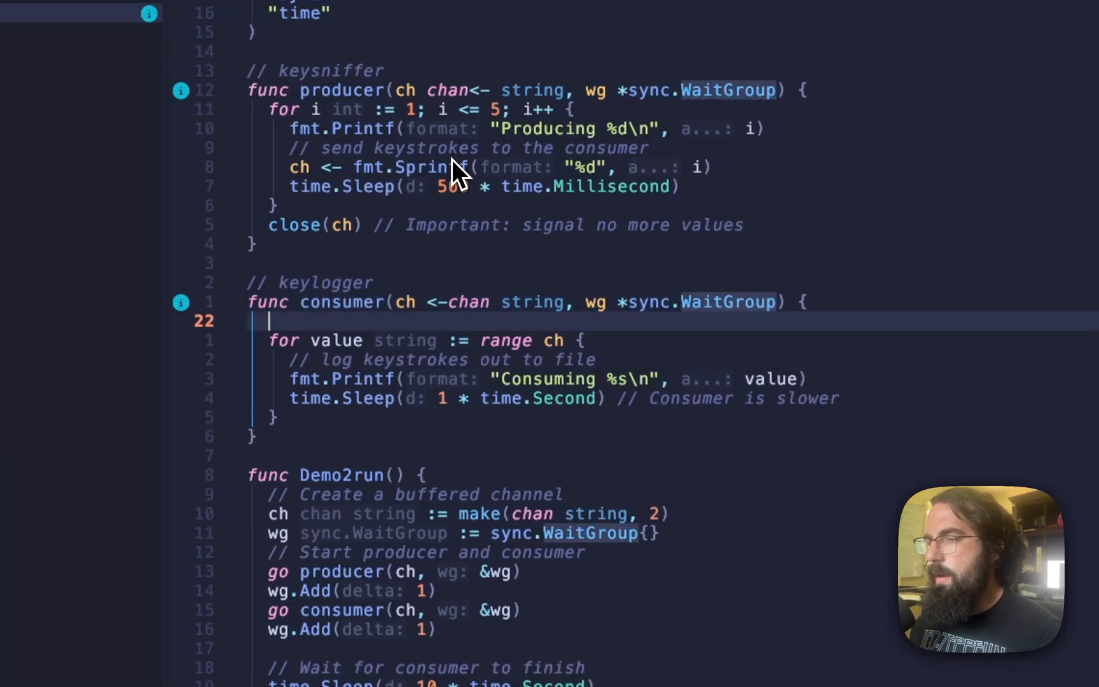
Add defer wg.Done() at the top of both producer and consumer
text(defer)
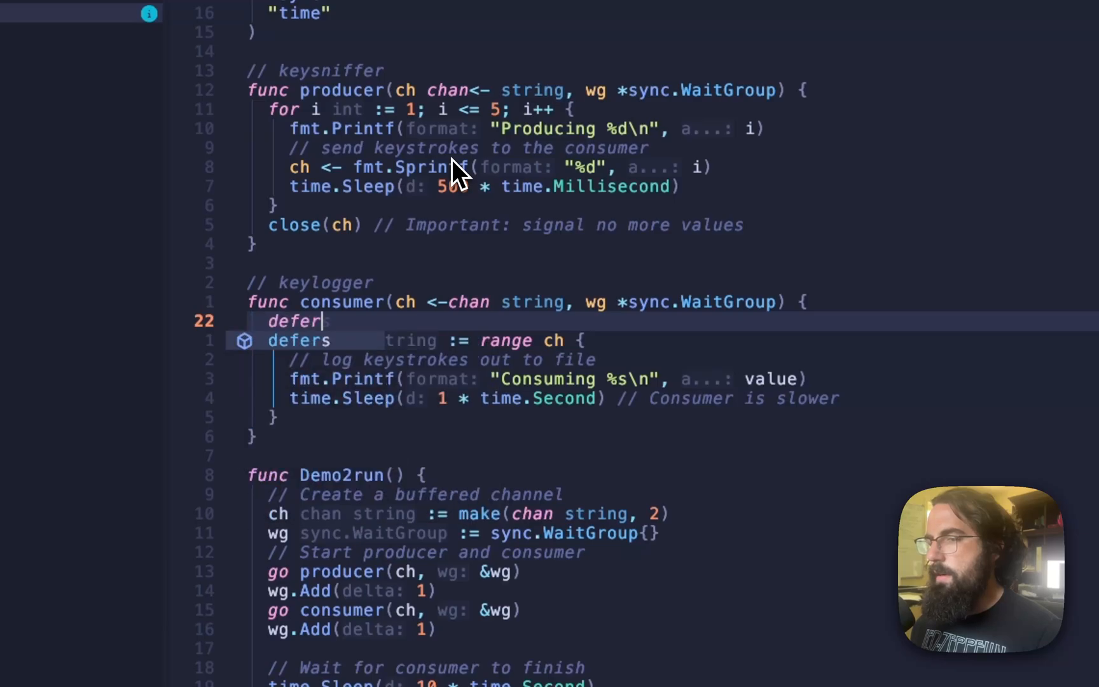
text(wg.Done())
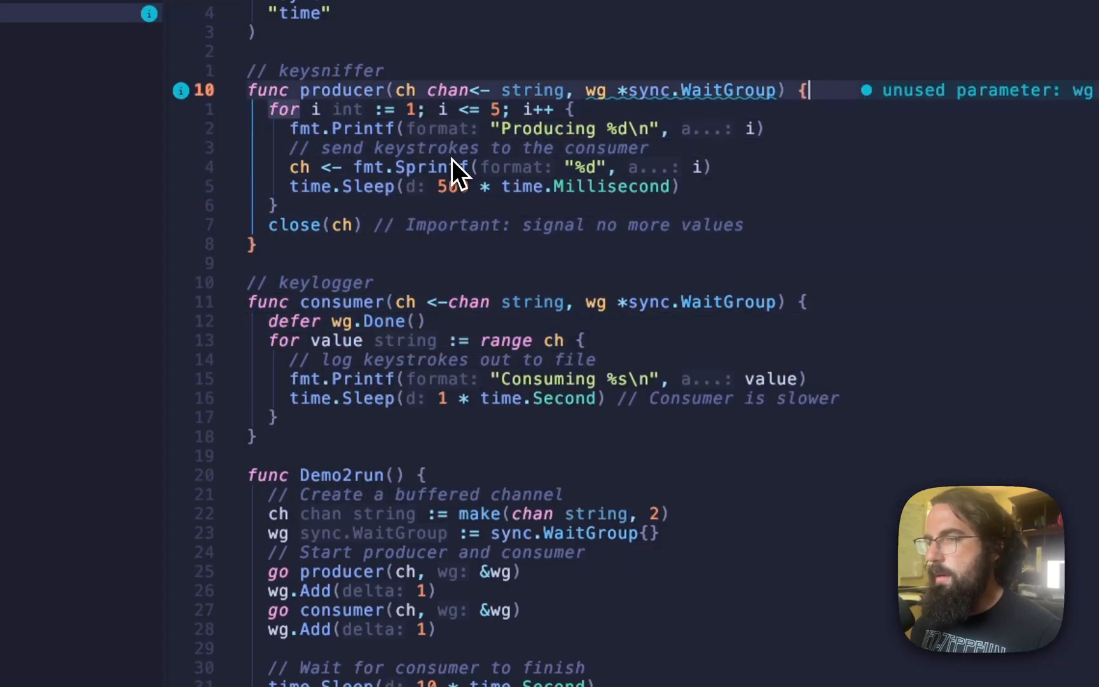
text(defer wg.)
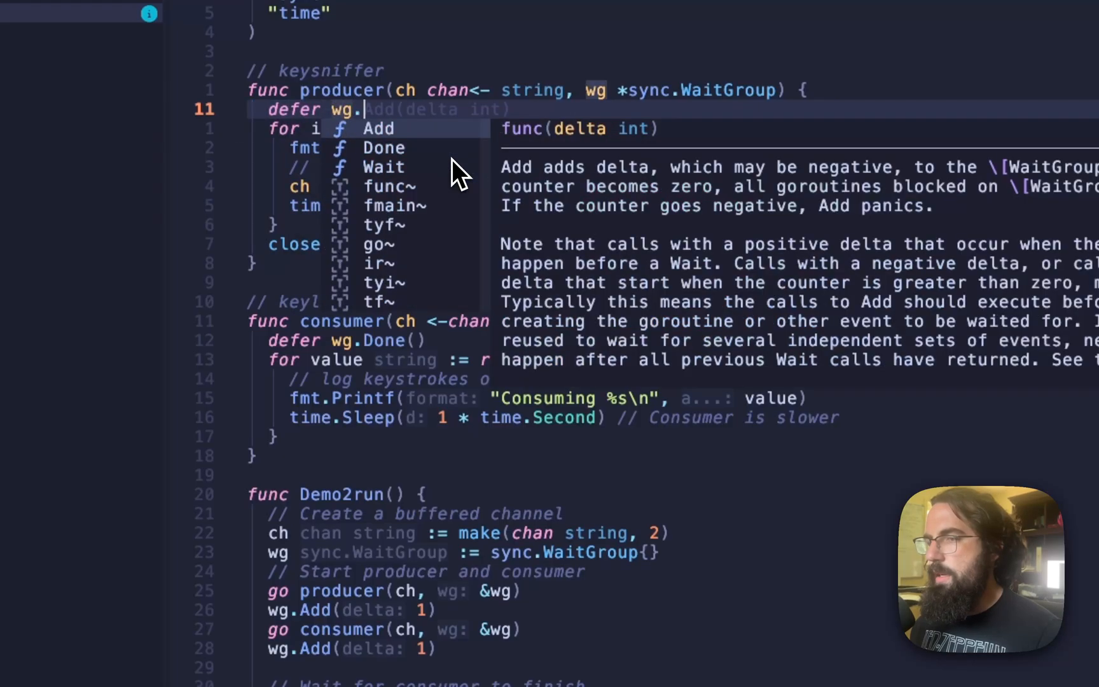
click(384, 148)
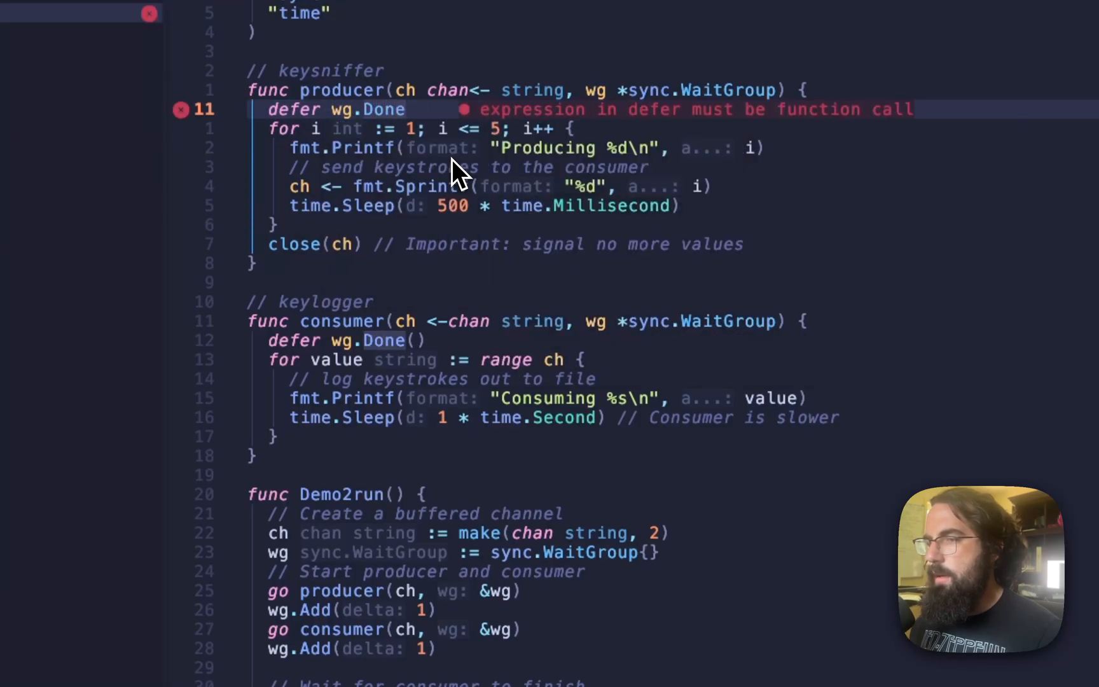
text(())
text(wg.Wa)
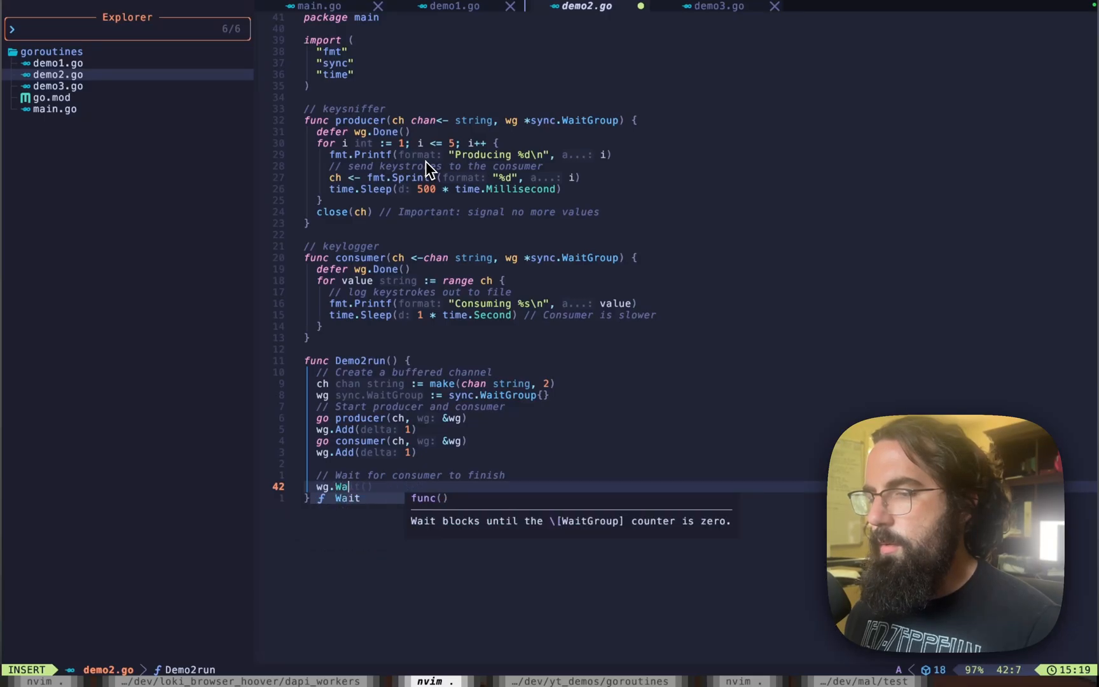
Replace the sleep with wg.Wait(), run go run . printing Producing/Consuming 1-5, and return to demo2.go
key(Escape)
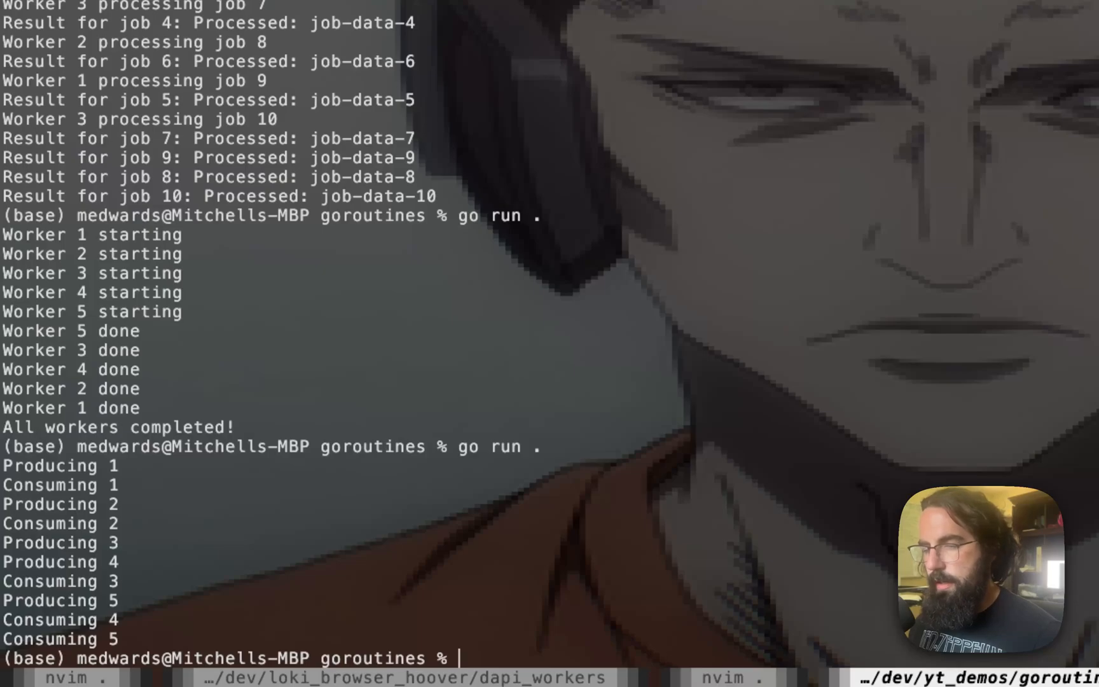
click(731, 677)
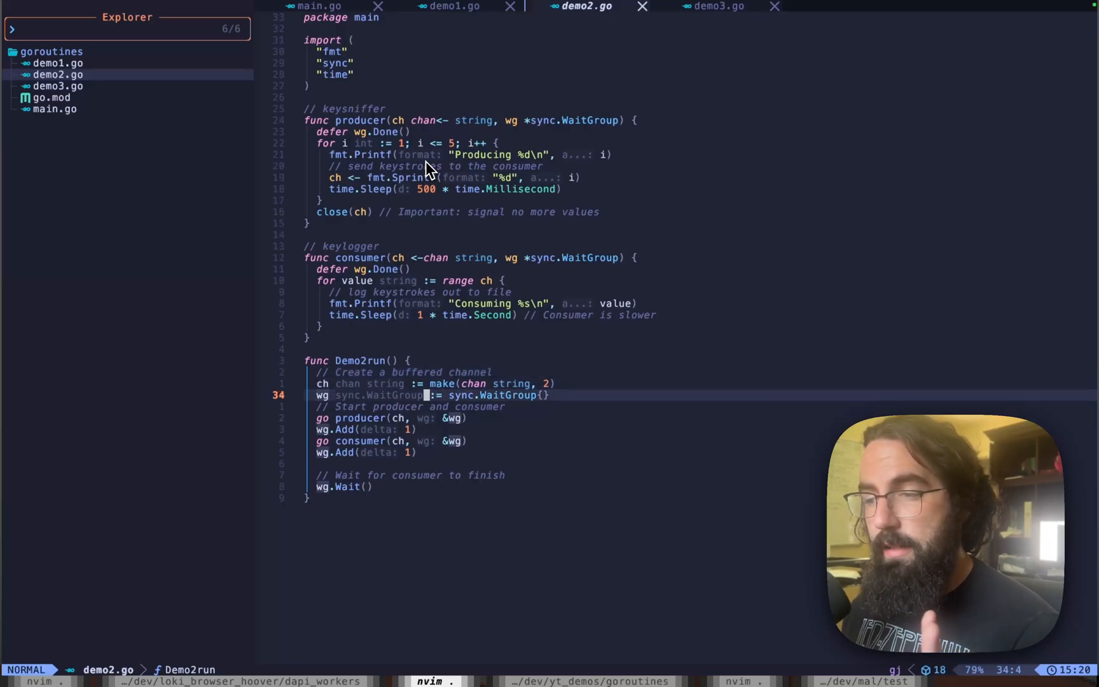
key(k)
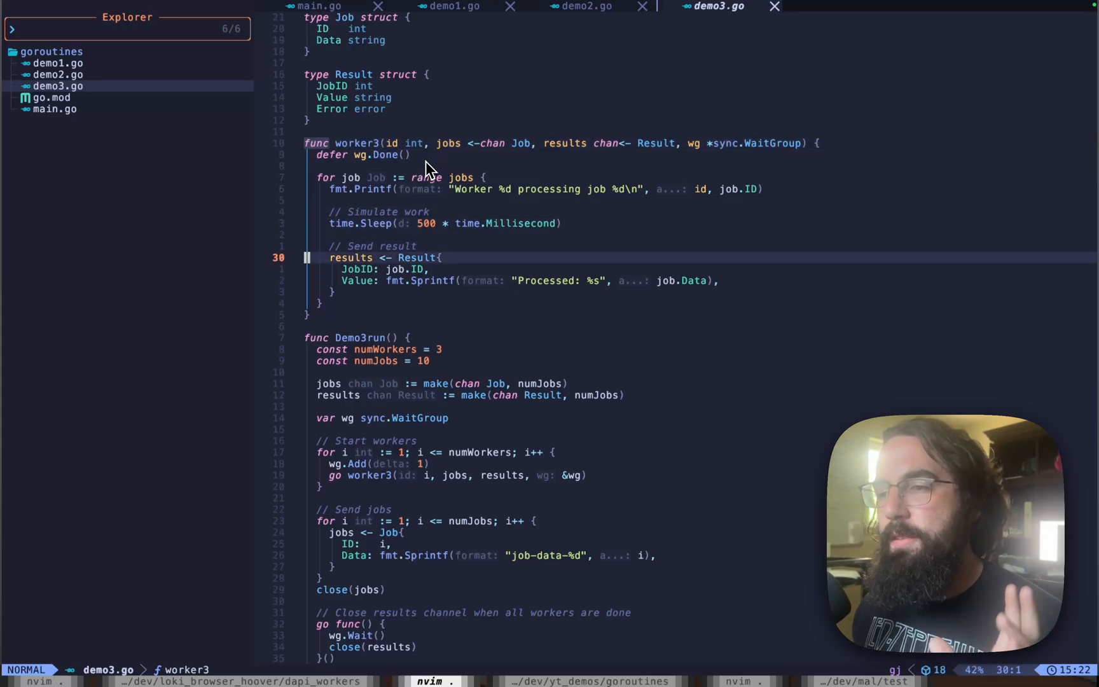
Move down to the numWorkers and numJobs constants in Demo3run
key(j)
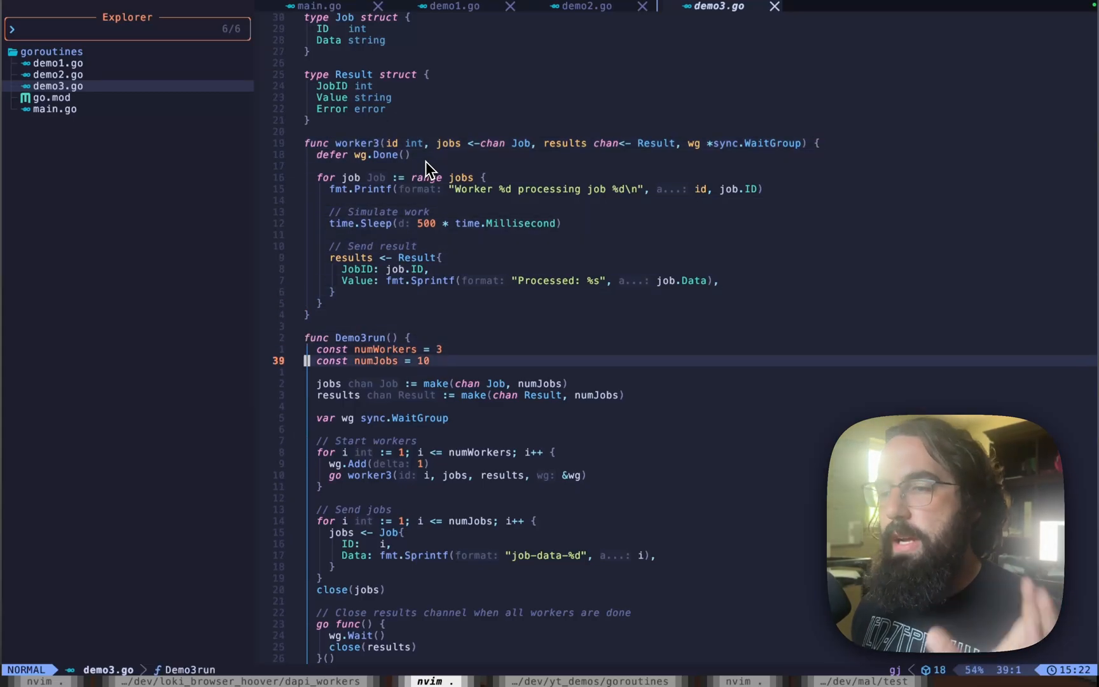